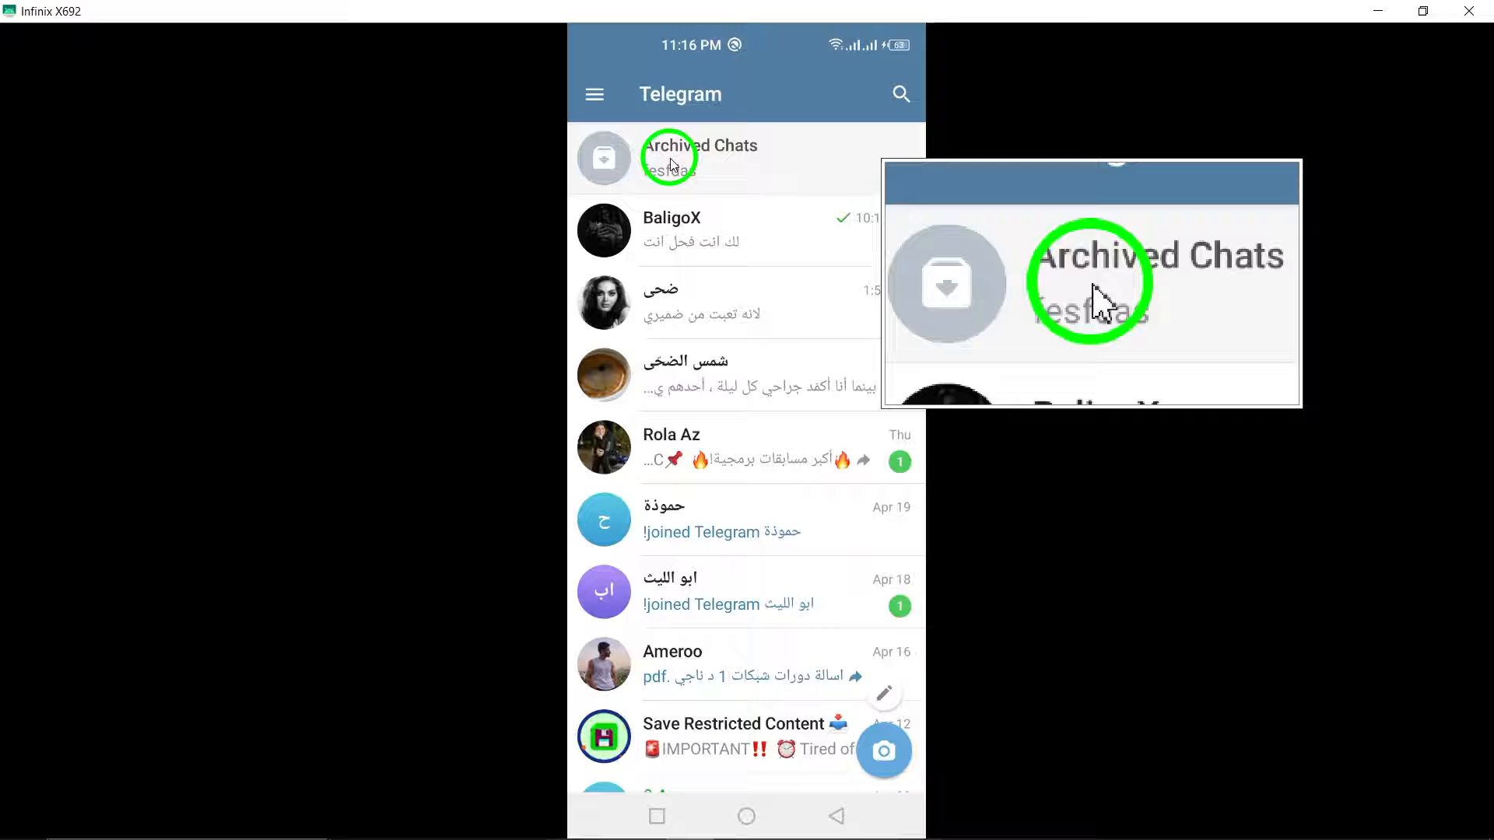
- Open the Archived Chats folder from the top of the chat list
{"action": "left_click", "coordinate": [675, 155]}
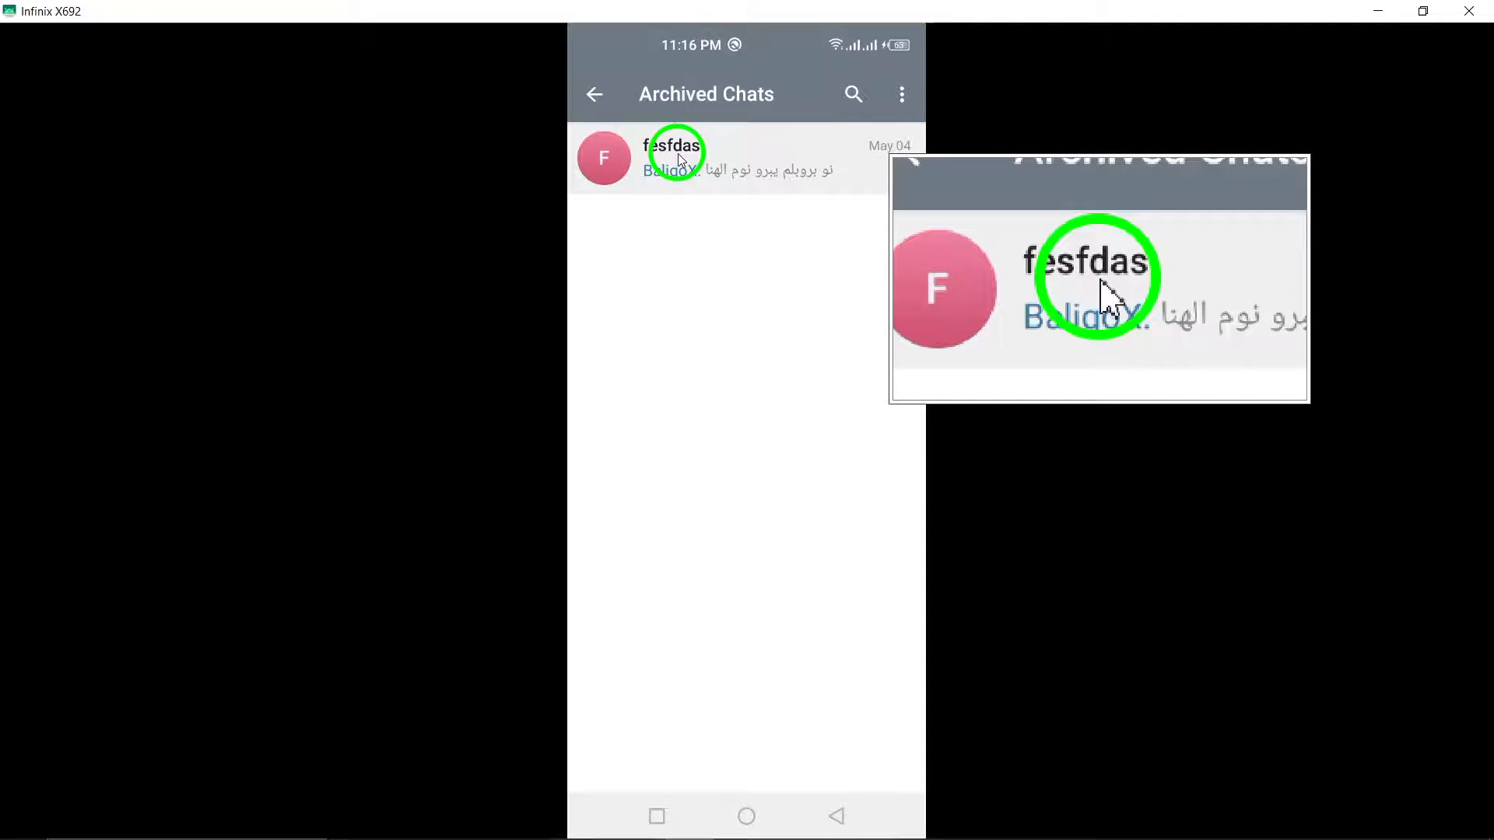
- Select the archived 'fesfdas' chat to bring up the selection toolbar
{"action": "left_click", "coordinate": [604, 158]}
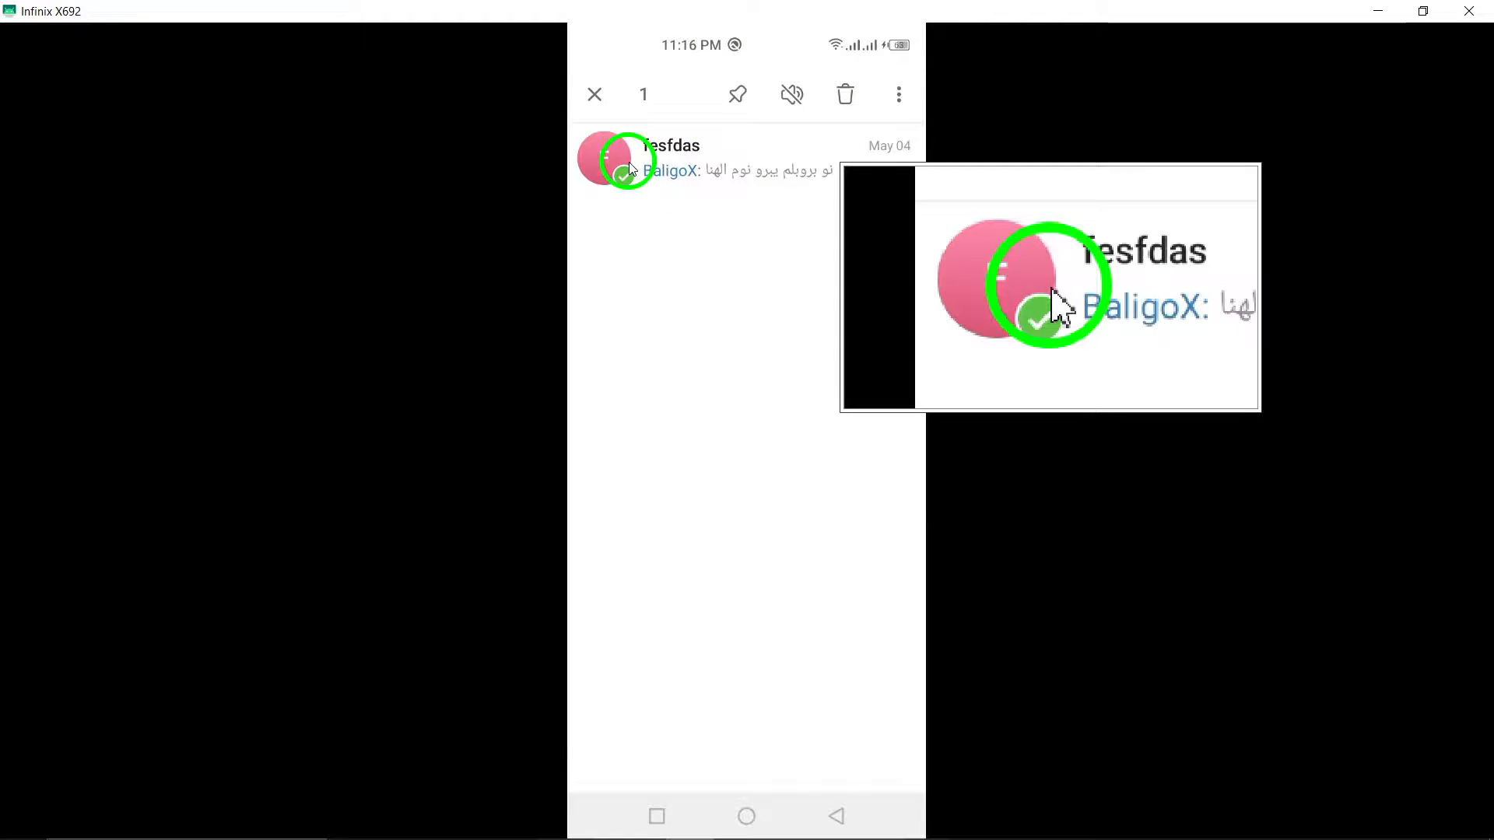
{"action": "left_click", "coordinate": [899, 93]}
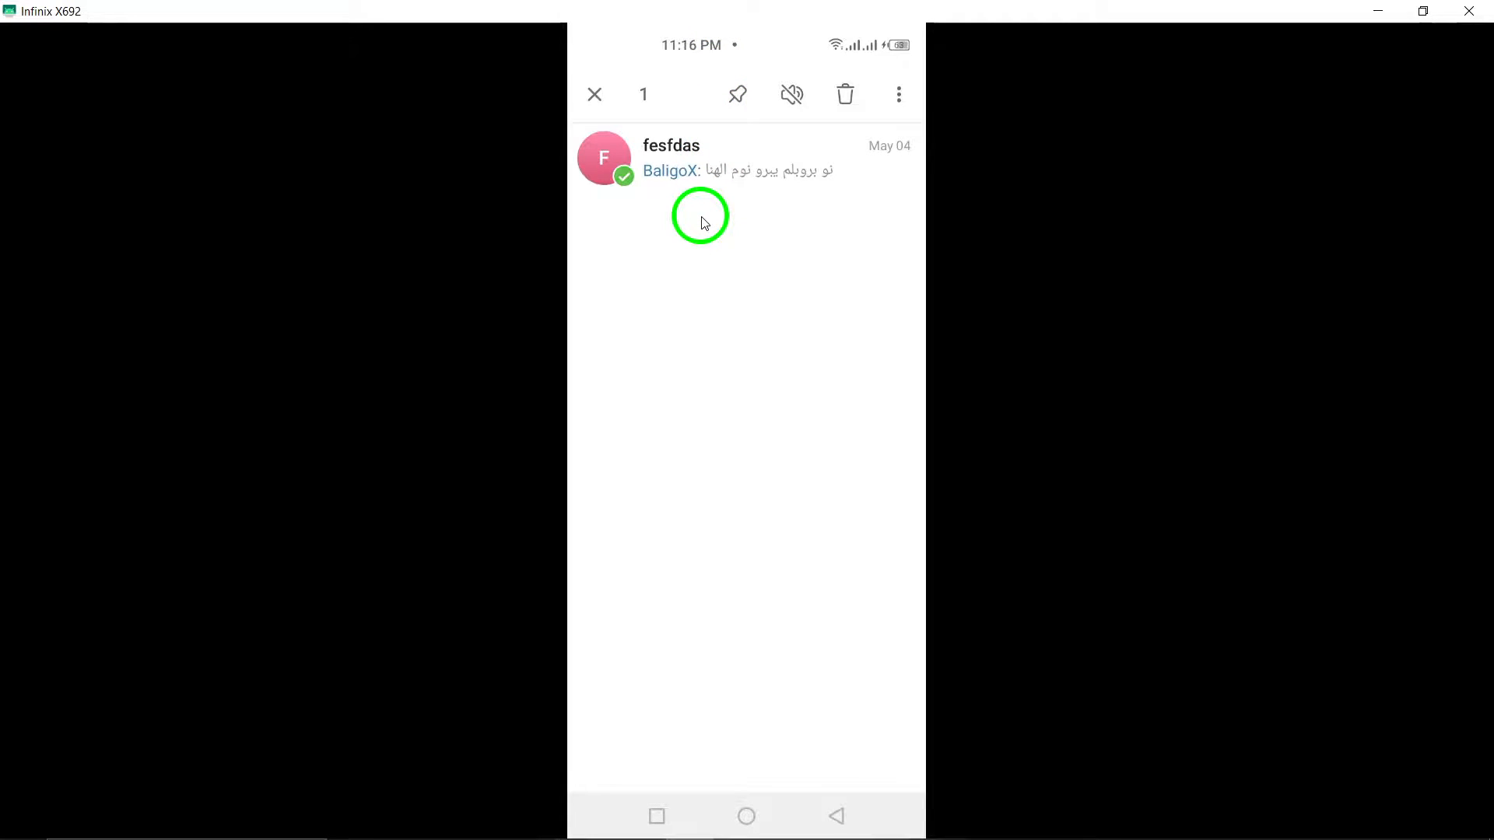
- Unarchive the 'fesfdas' chat from the selection toolbar's three-dot menu
{"action": "left_click", "coordinate": [898, 95]}
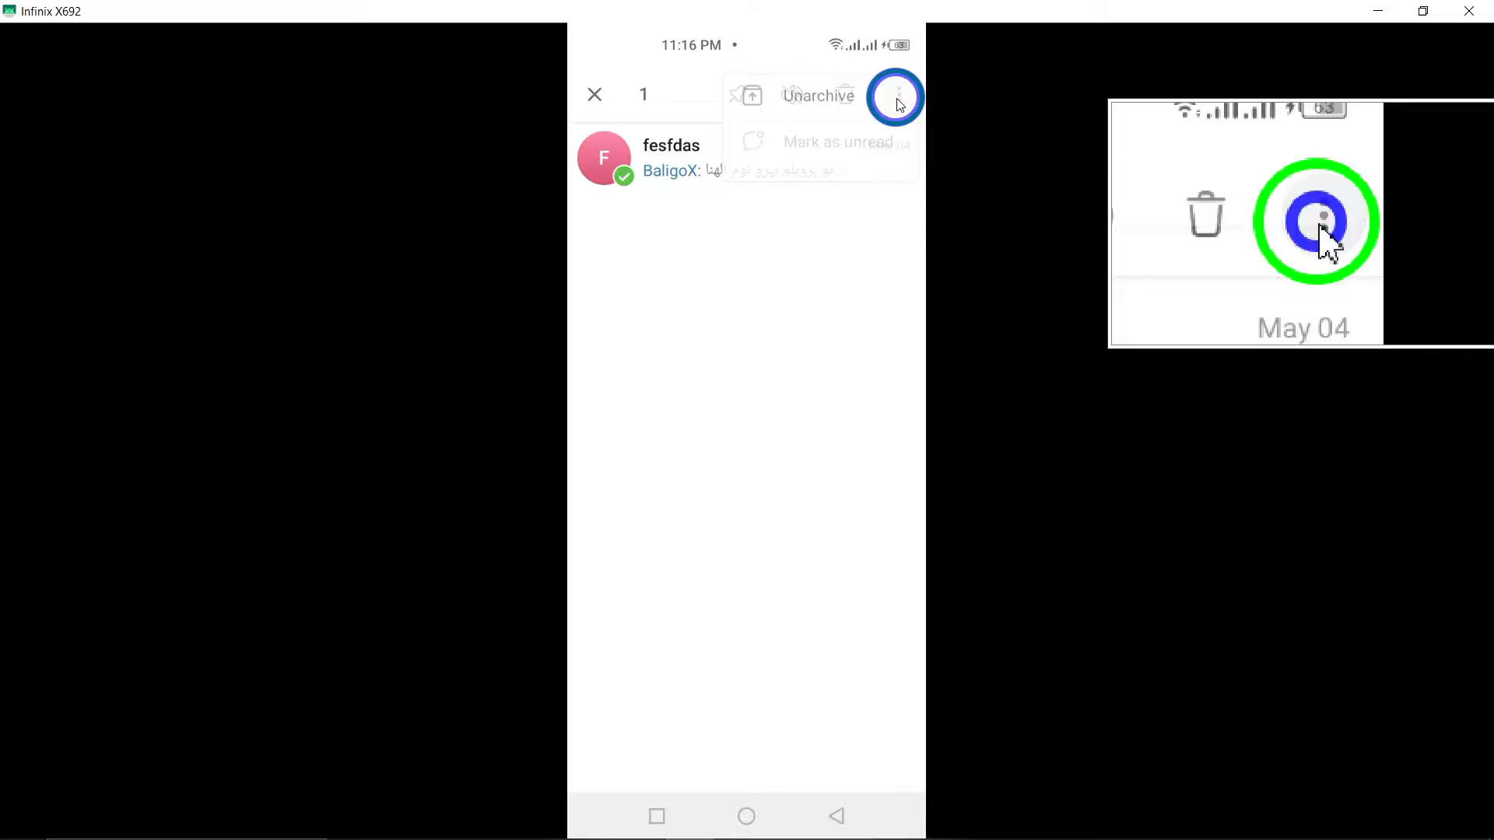
{"action": "left_click", "coordinate": [896, 97]}
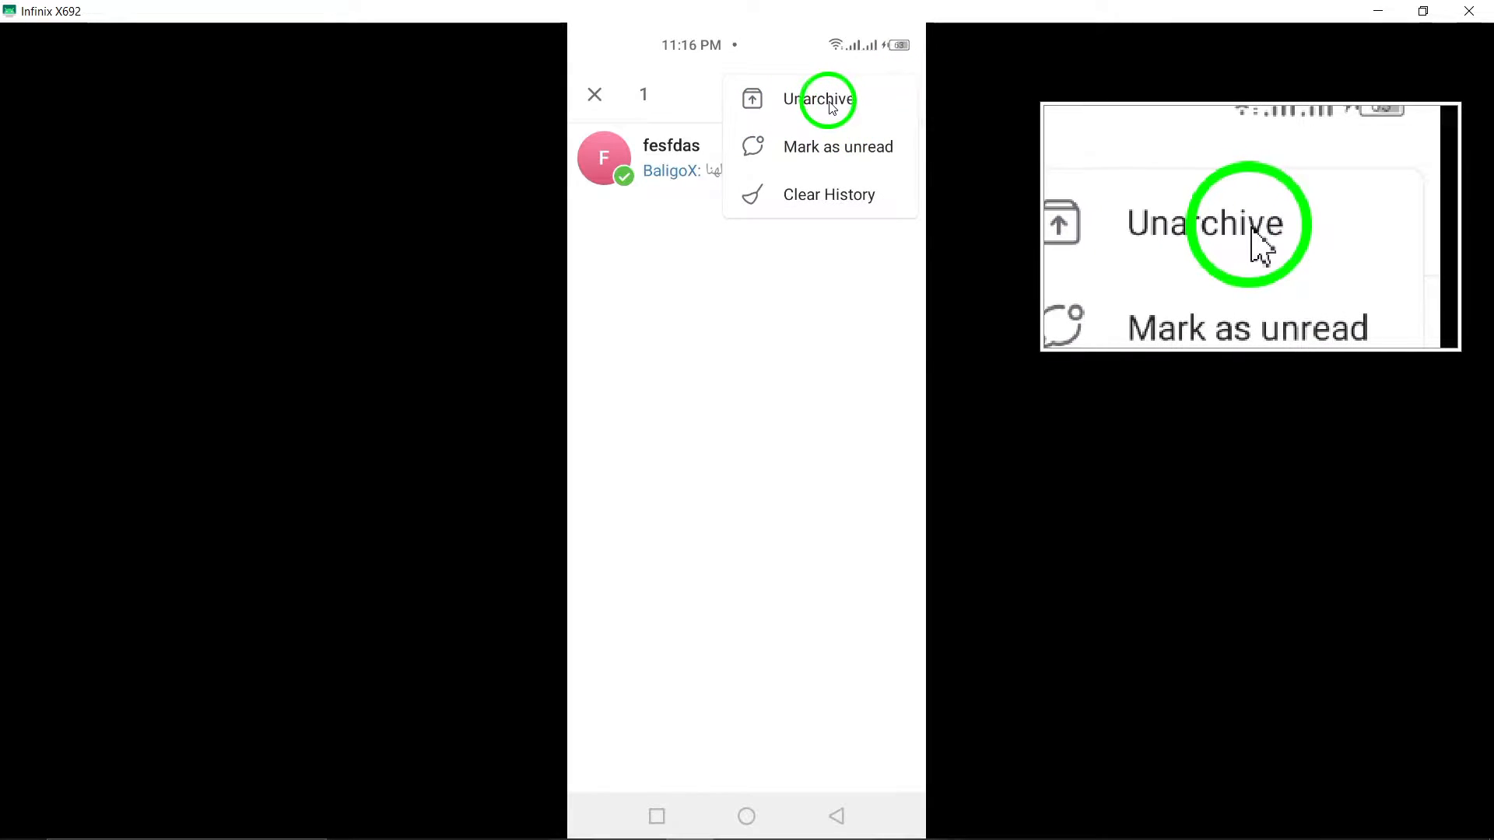
{"action": "left_click", "coordinate": [827, 99]}
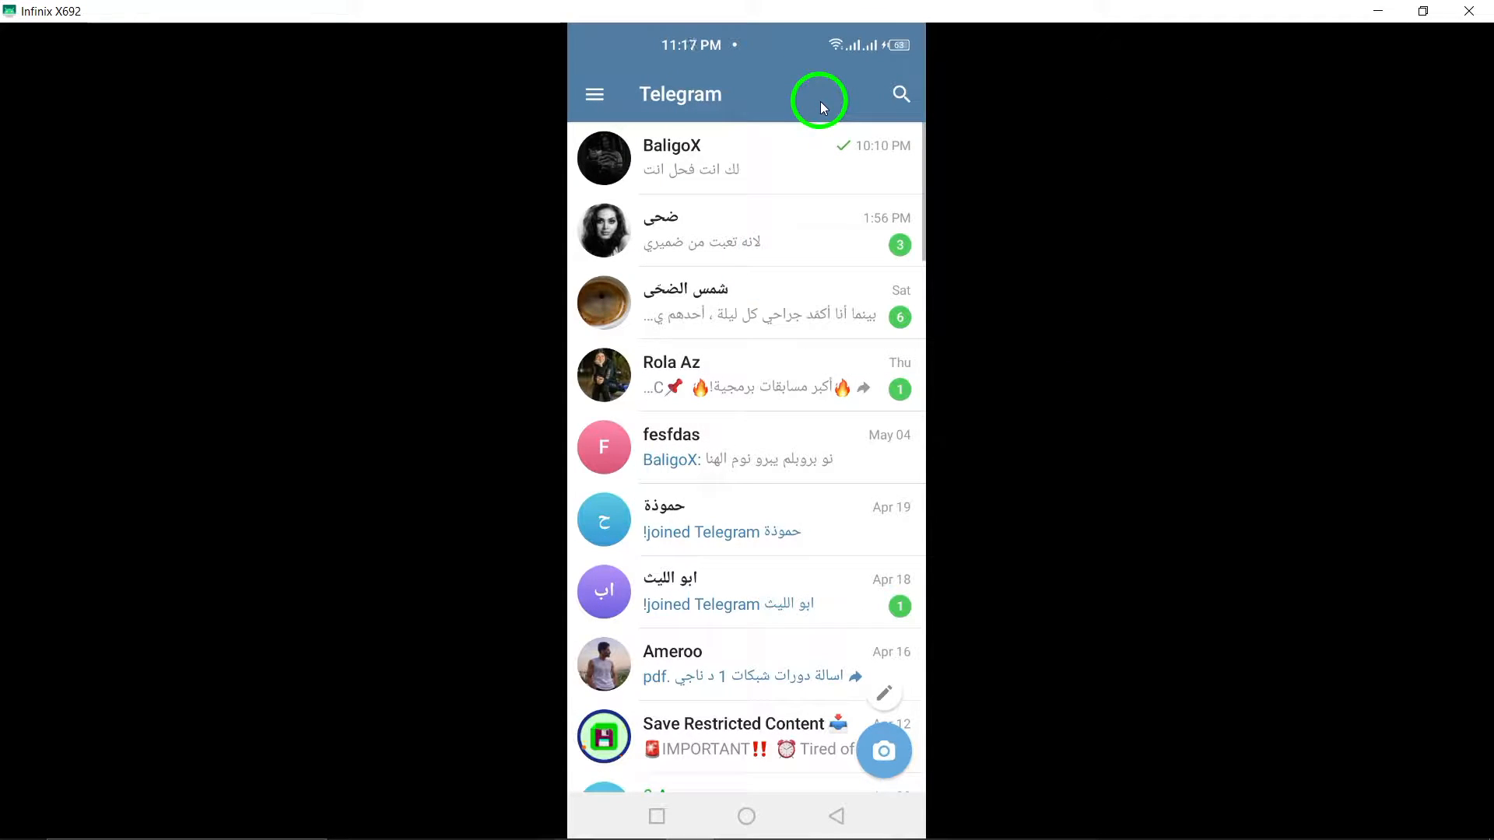